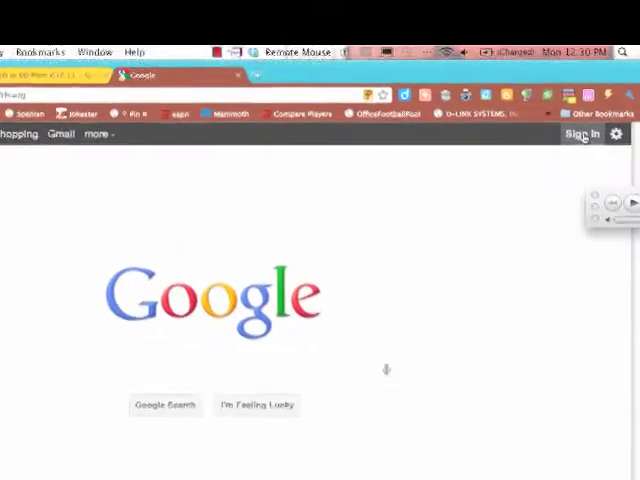
# Sign in to the Google account with its password
pyautogui.click(583, 134)
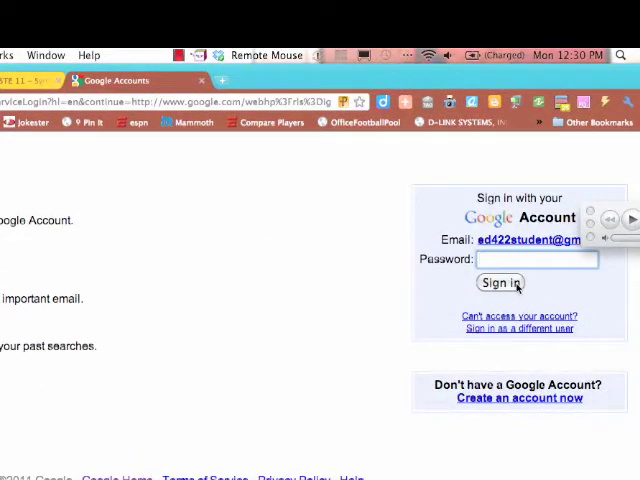
pyautogui.write('password')
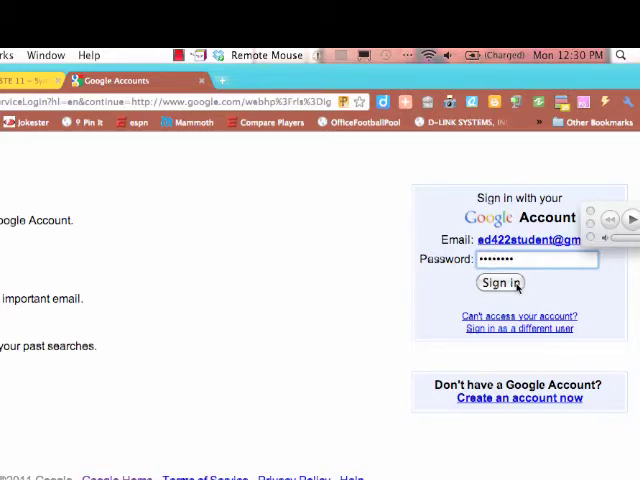
pyautogui.click(499, 283)
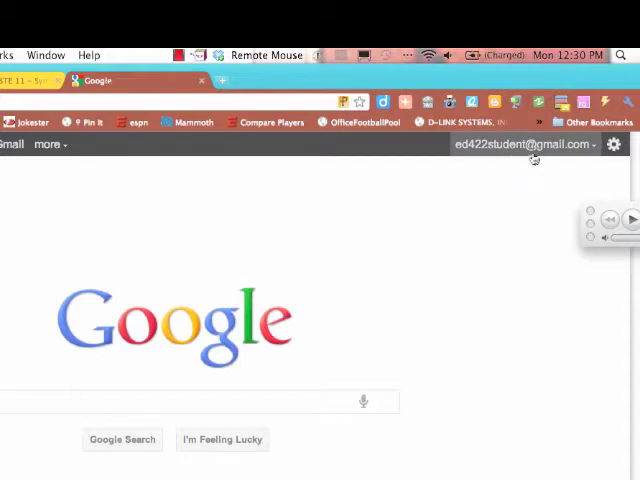
pyautogui.moveTo(535, 160)
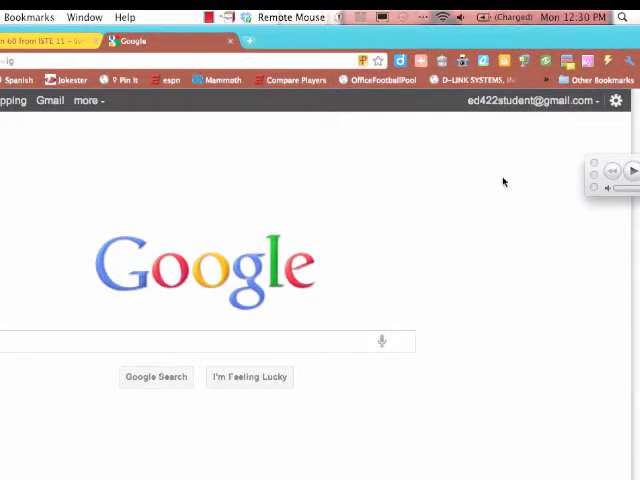
pyautogui.moveTo(183, 268)
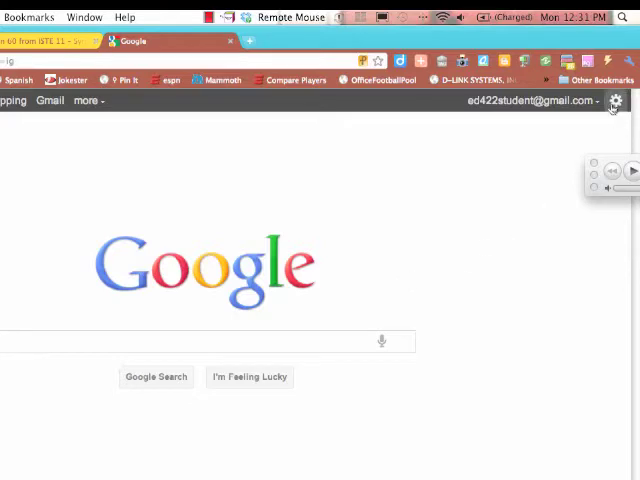
# Switch to the iGoogle personalised homepage from the settings gear menu
pyautogui.click(616, 101)
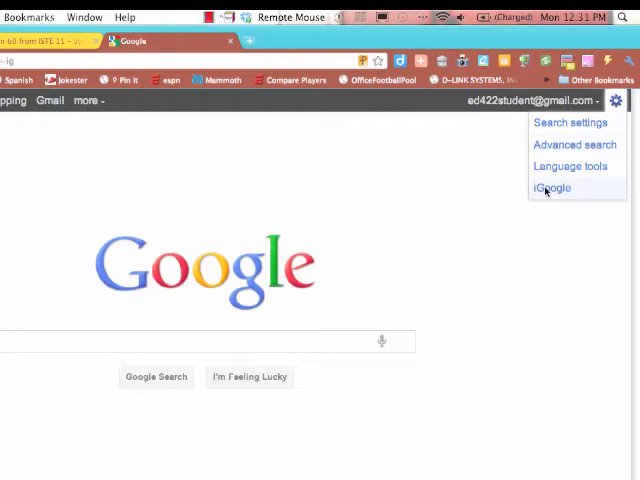
pyautogui.click(551, 188)
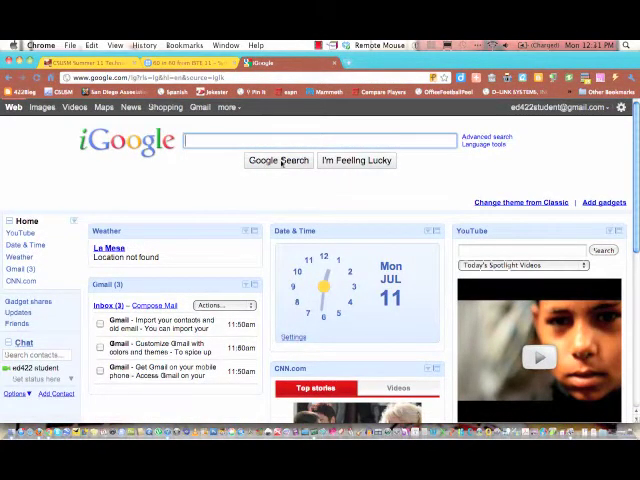
pyautogui.moveTo(345, 194)
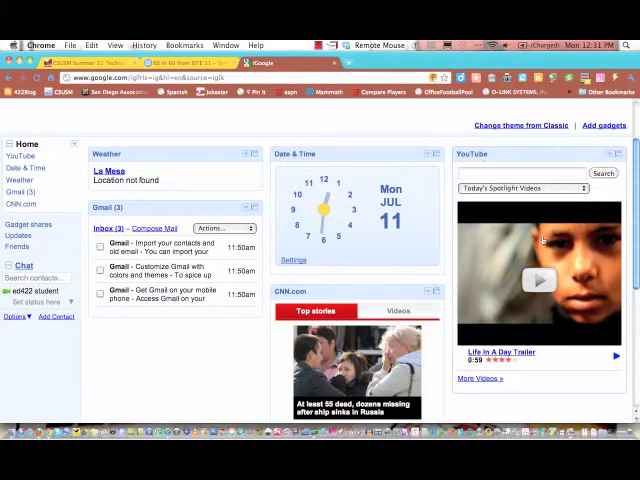
pyautogui.scroll(-3)
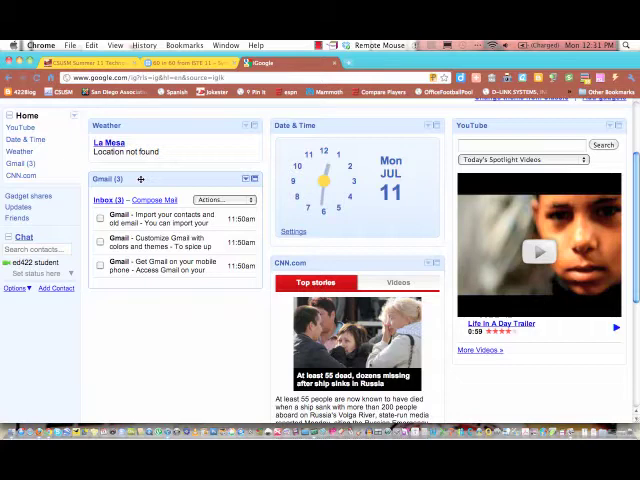
pyautogui.moveTo(122, 128)
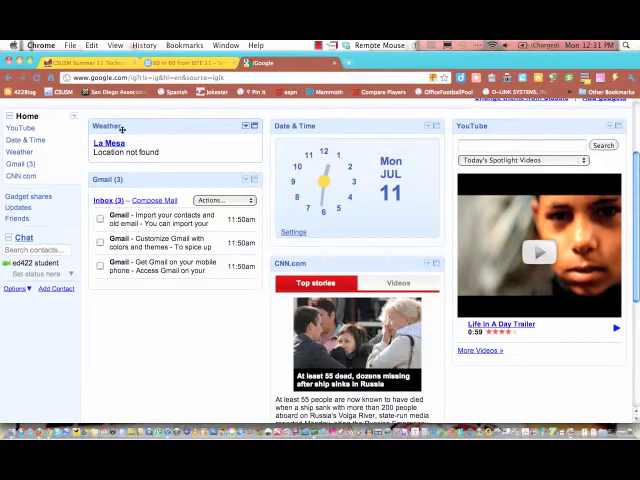
pyautogui.moveTo(178, 144)
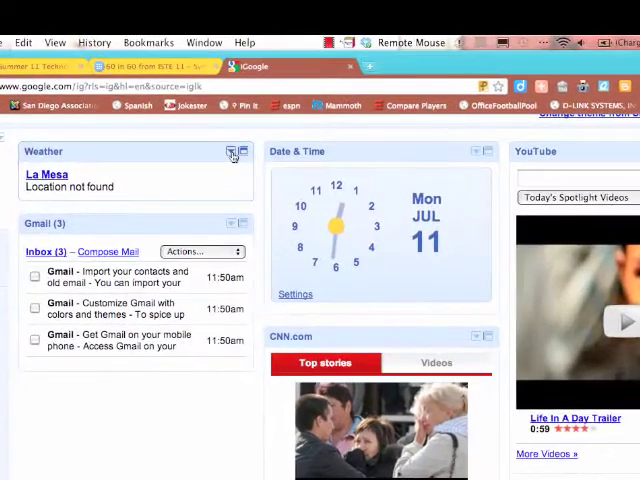
pyautogui.moveTo(231, 155)
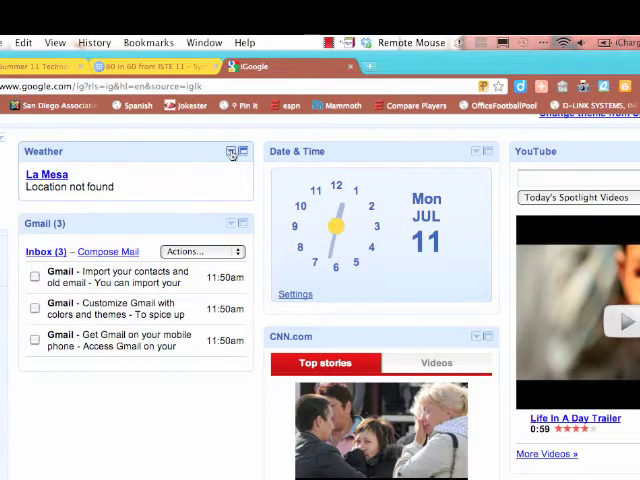
# Delete the Weather gadget from the homepage and confirm its removal
pyautogui.click(231, 152)
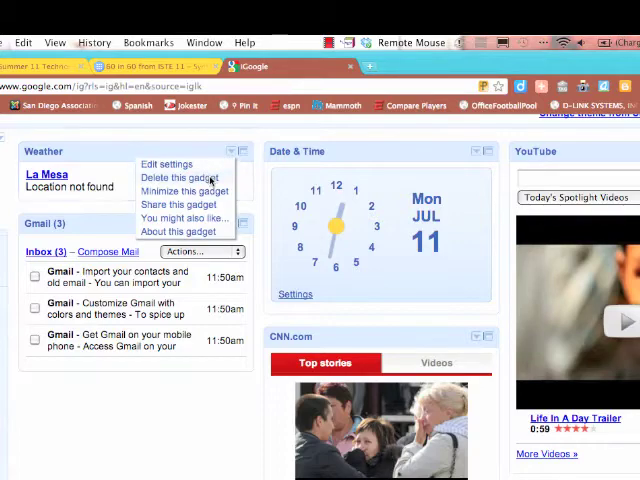
pyautogui.click(180, 177)
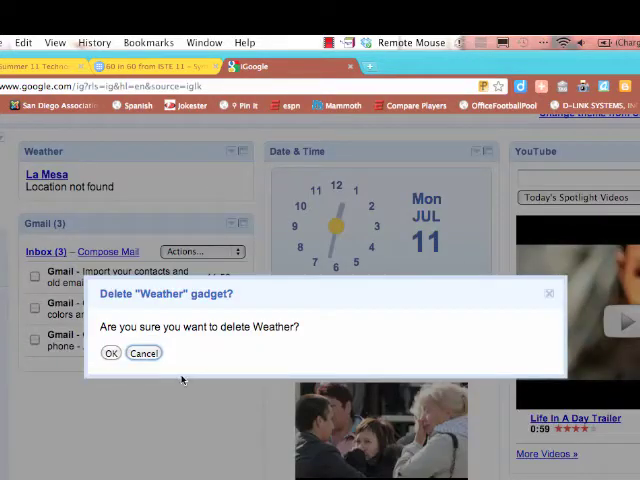
pyautogui.click(110, 353)
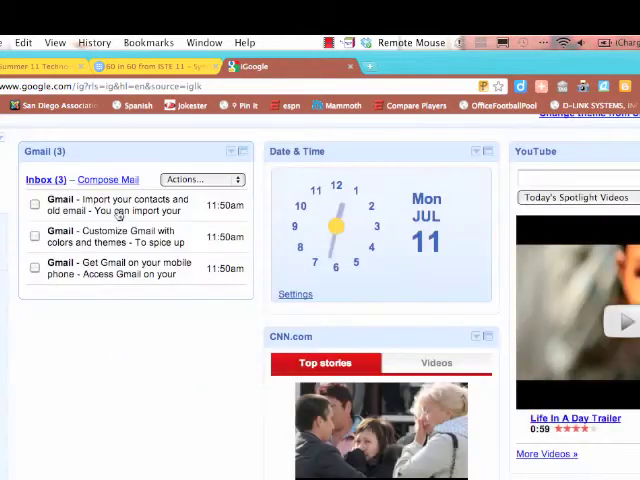
pyautogui.moveTo(346, 171)
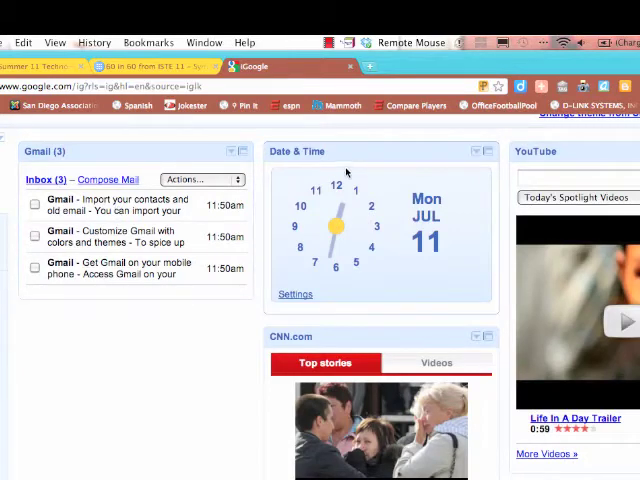
pyautogui.moveTo(360, 152)
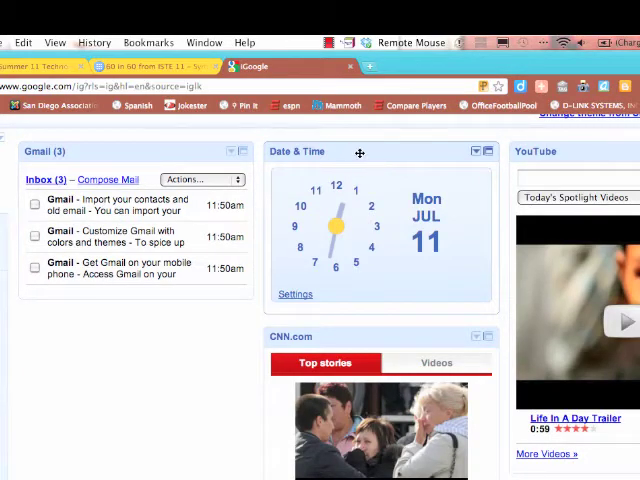
pyautogui.moveTo(406, 147)
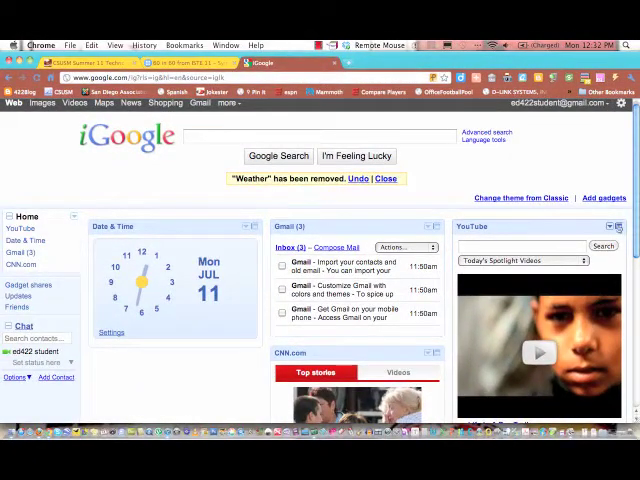
# Delete the YouTube and CNN.com gadgets, confirming each removal
pyautogui.click(622, 226)
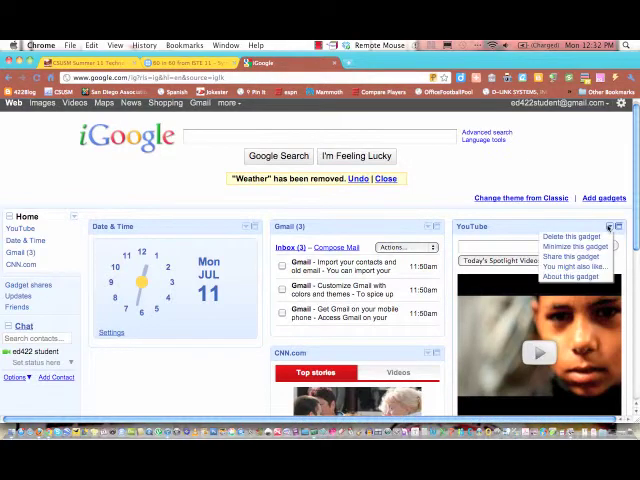
pyautogui.click(560, 236)
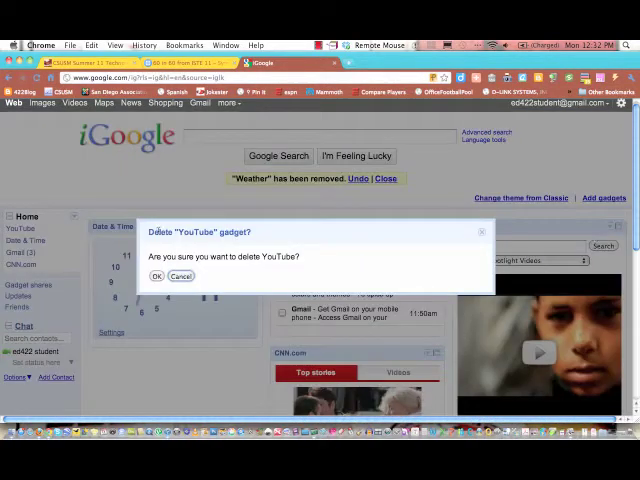
pyautogui.click(156, 276)
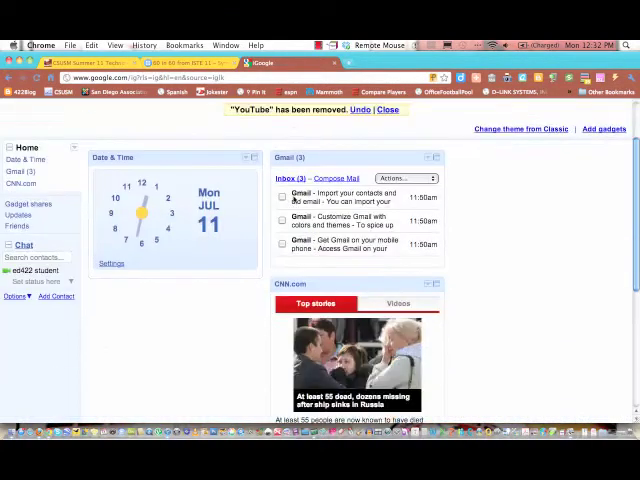
pyautogui.click(426, 189)
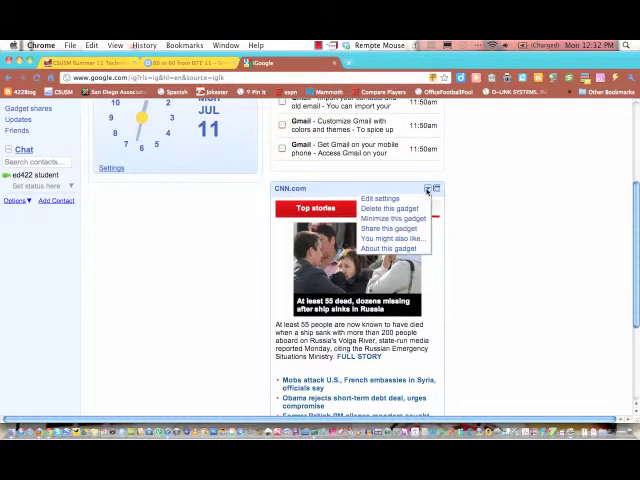
pyautogui.click(390, 208)
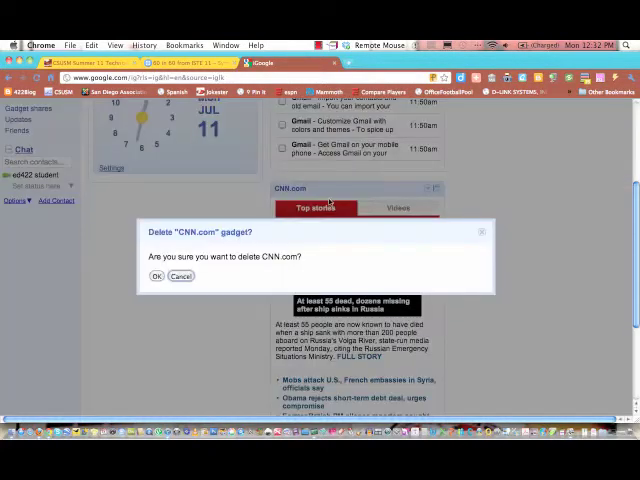
pyautogui.click(156, 276)
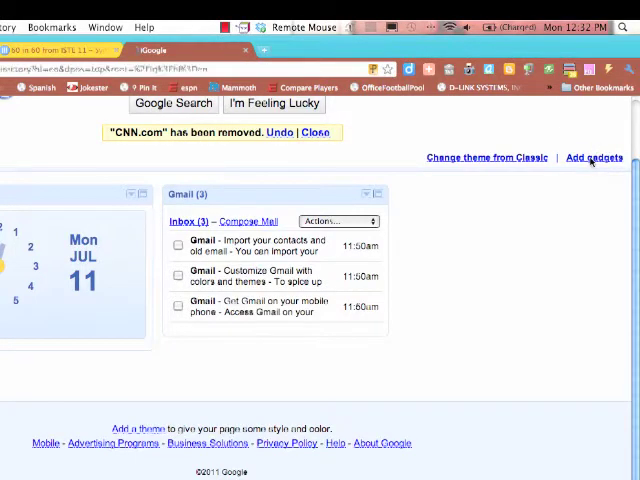
# Browse the gadget gallery and add the Hamster pet gadget
pyautogui.click(594, 158)
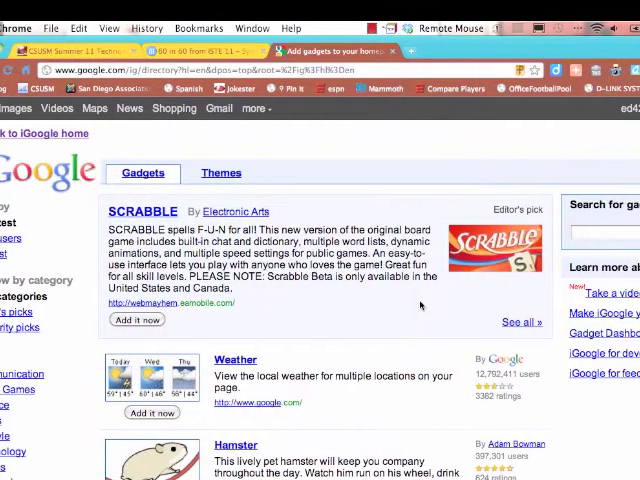
pyautogui.scroll(-3)
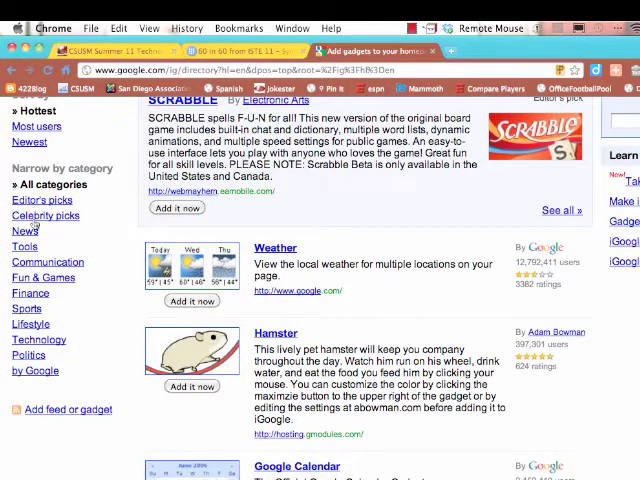
pyautogui.scroll(-3)
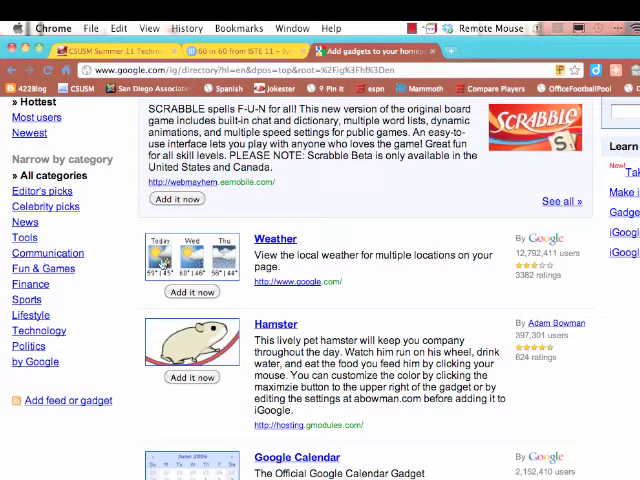
pyautogui.scroll(-3)
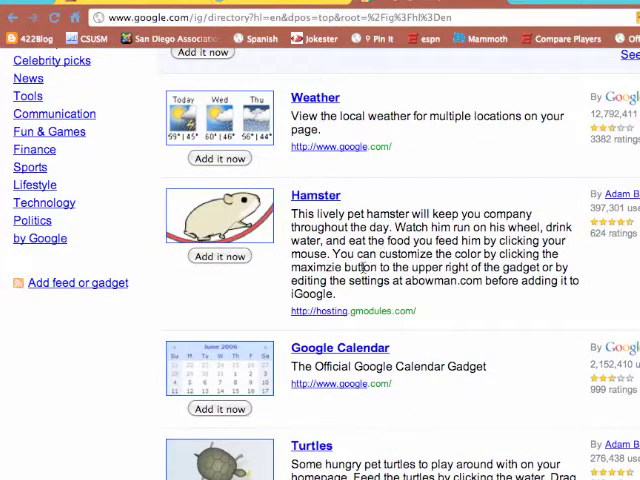
pyautogui.moveTo(302, 210)
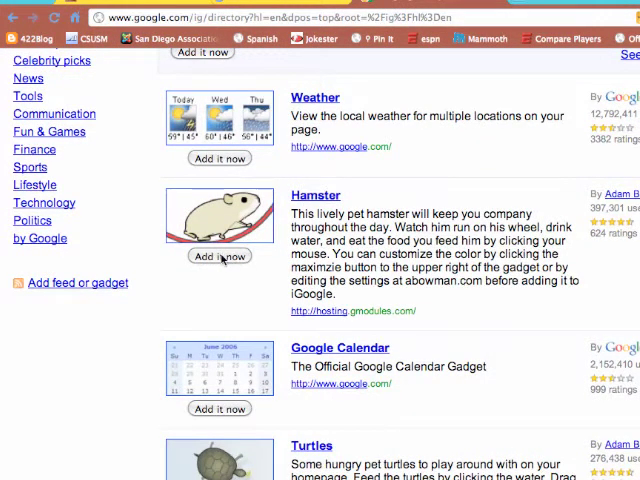
pyautogui.click(219, 256)
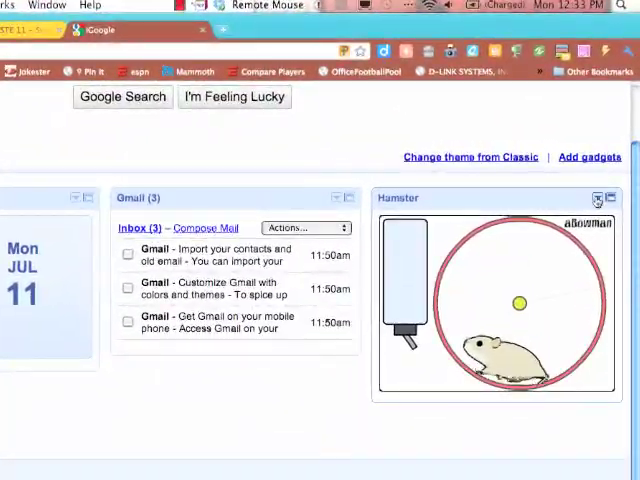
# Close the Hamster gadget using the X on its title bar
pyautogui.click(600, 198)
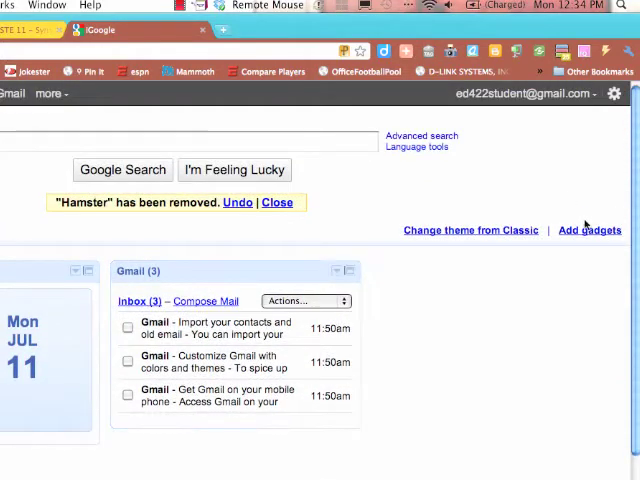
# Search the gadget gallery for 'yahoo'
pyautogui.click(589, 230)
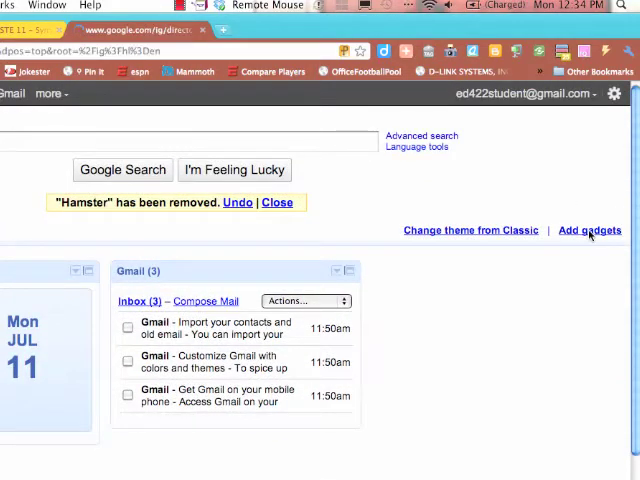
pyautogui.click(589, 230)
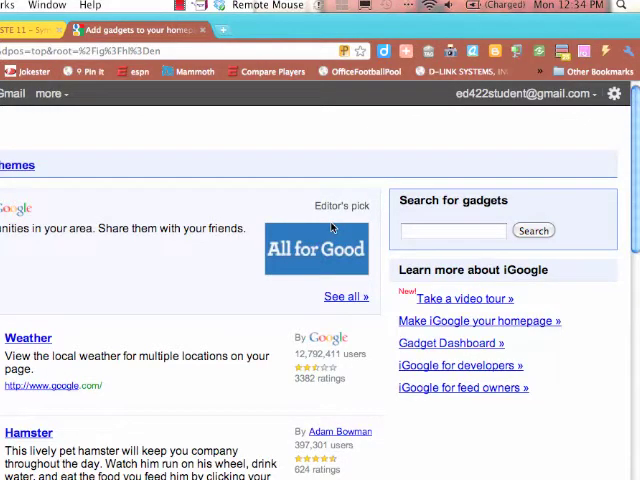
pyautogui.click(452, 229)
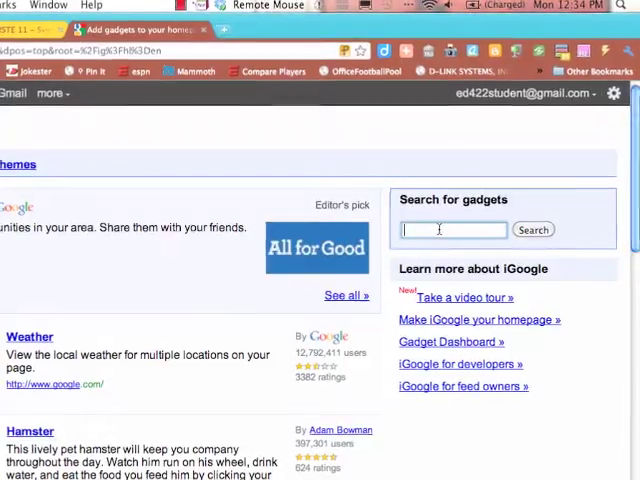
pyautogui.write('yahoo')
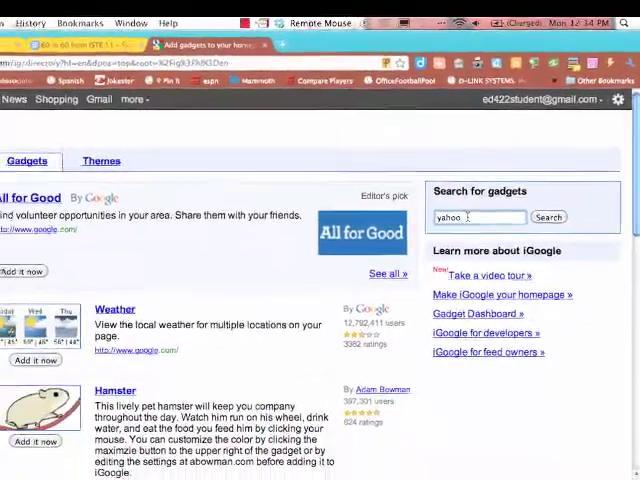
pyautogui.click(551, 217)
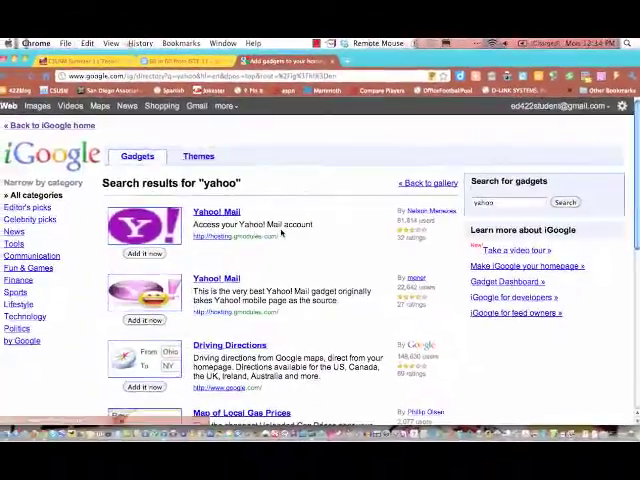
# Add the Yahoo! Mail gadget from the search results
pyautogui.scroll(-3)
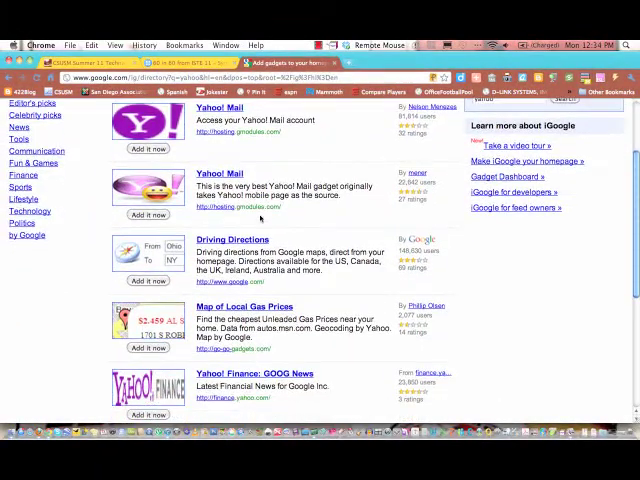
pyautogui.scroll(-3)
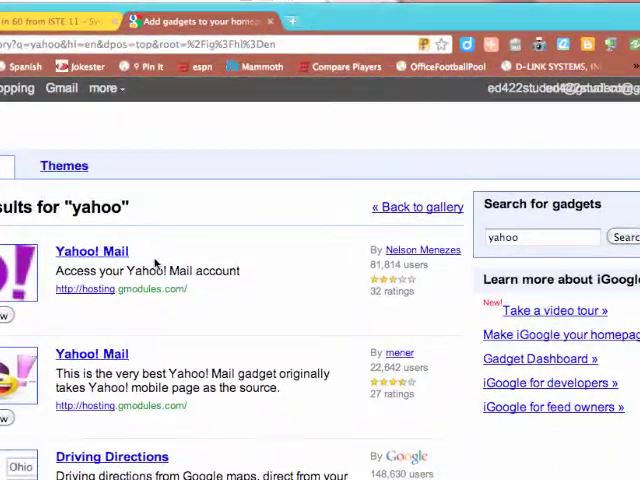
pyautogui.moveTo(172, 261)
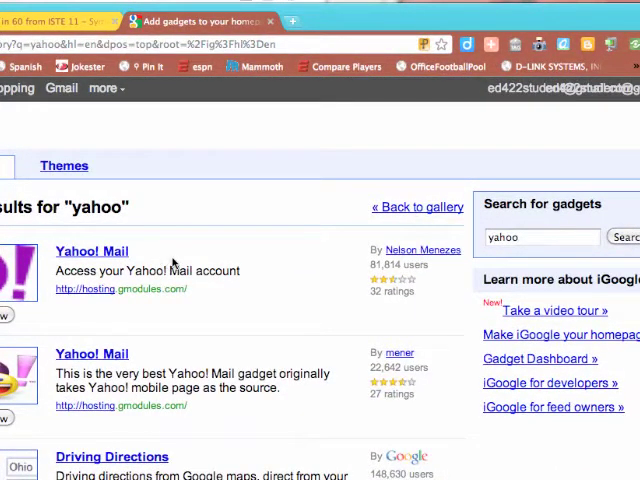
pyautogui.moveTo(100, 256)
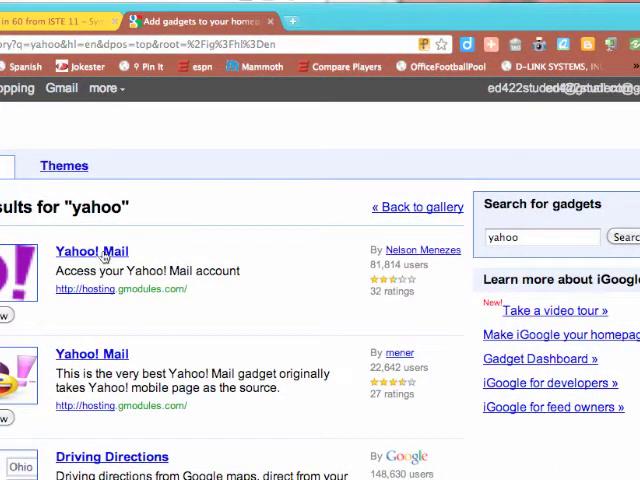
pyautogui.moveTo(430, 264)
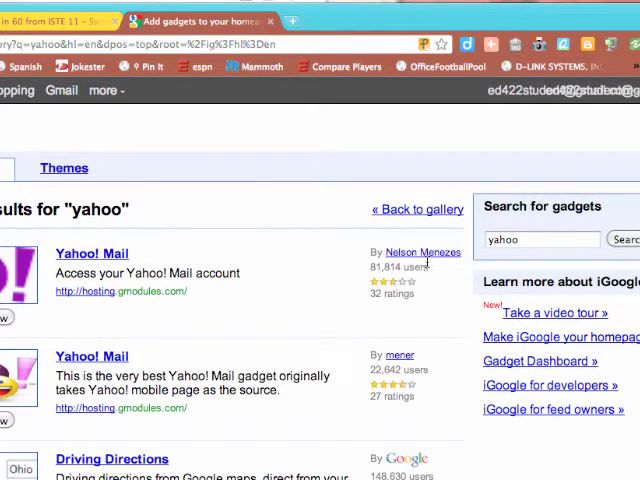
pyautogui.scroll(-3)
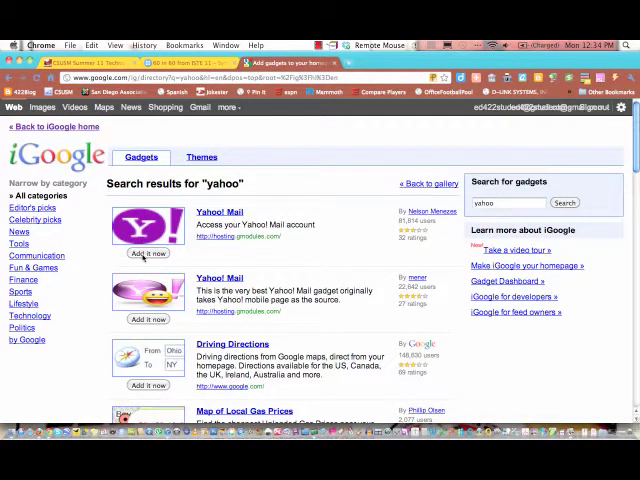
pyautogui.click(148, 253)
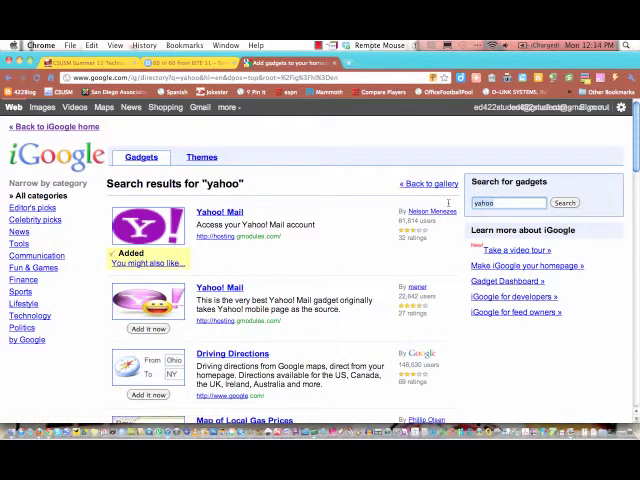
pyautogui.write('facebook')
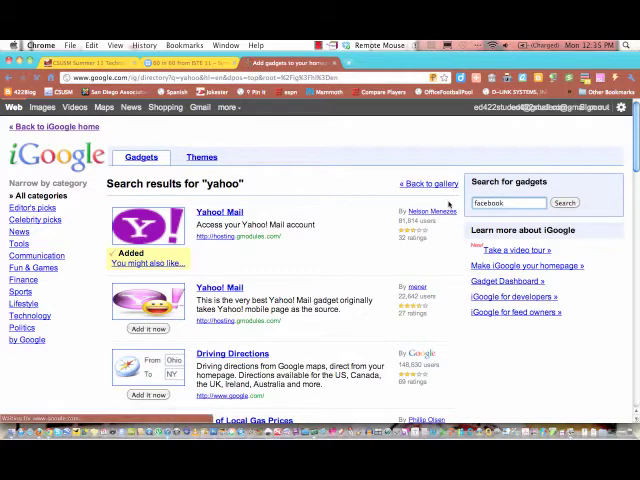
pyautogui.click(563, 203)
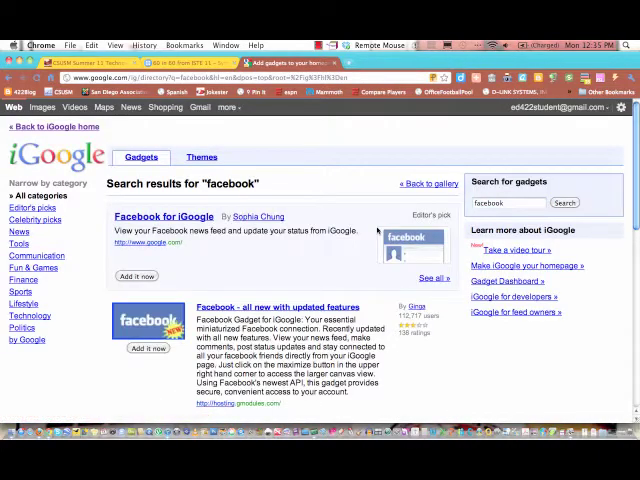
pyautogui.scroll(-3)
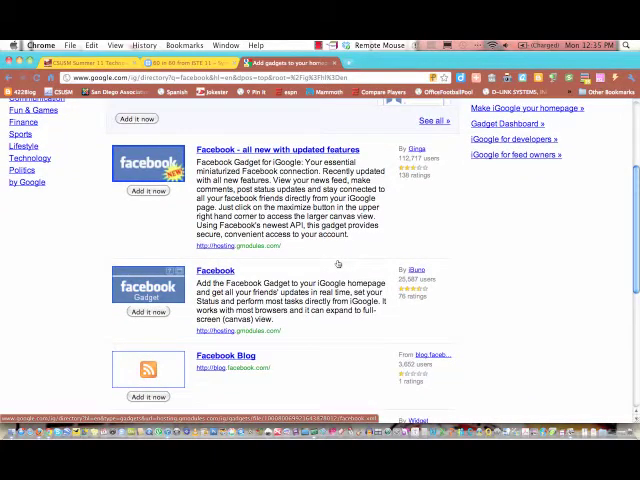
pyautogui.scroll(-3)
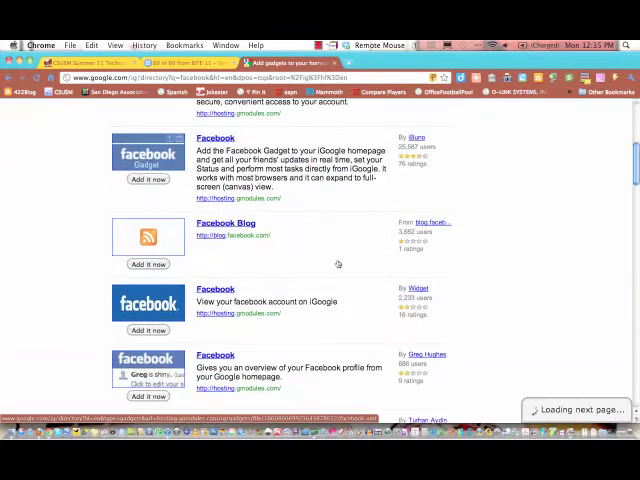
pyautogui.scroll(-3)
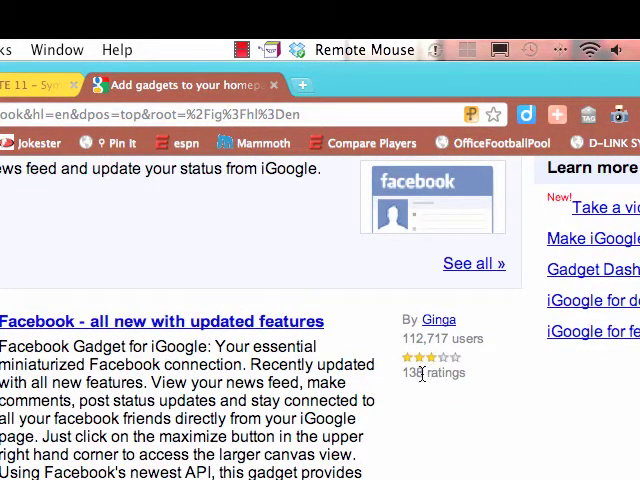
pyautogui.scroll(-3)
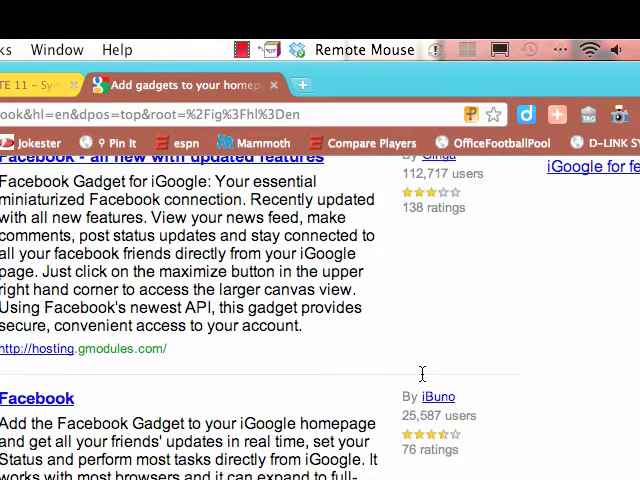
pyautogui.scroll(-3)
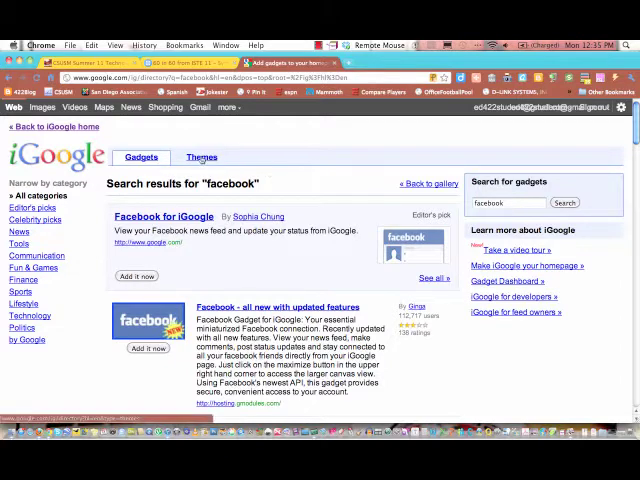
# Browse the theme gallery and apply the Radiohead artist theme
pyautogui.click(201, 157)
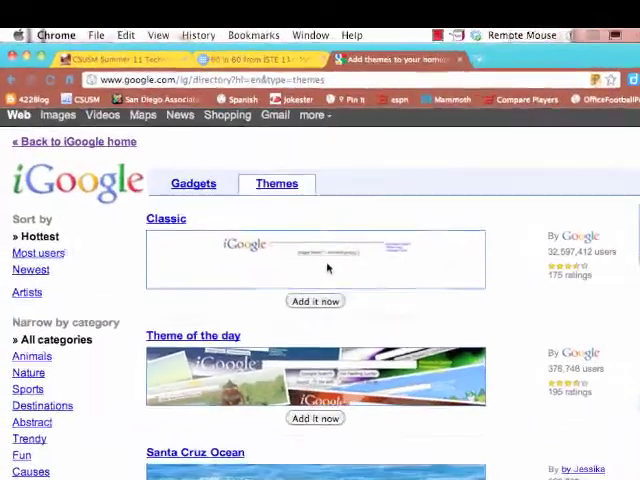
pyautogui.scroll(-3)
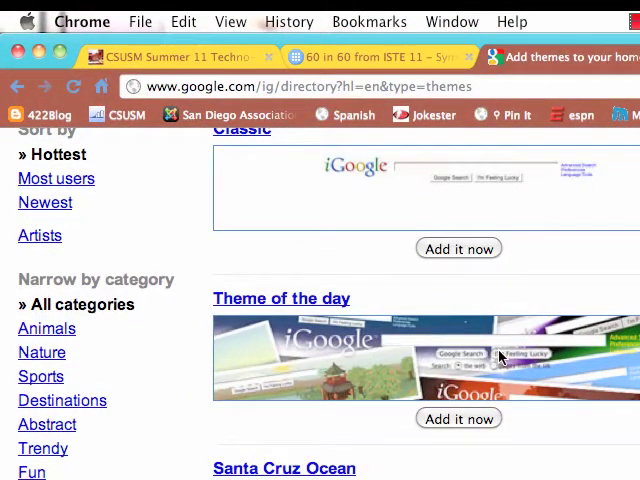
pyautogui.scroll(-3)
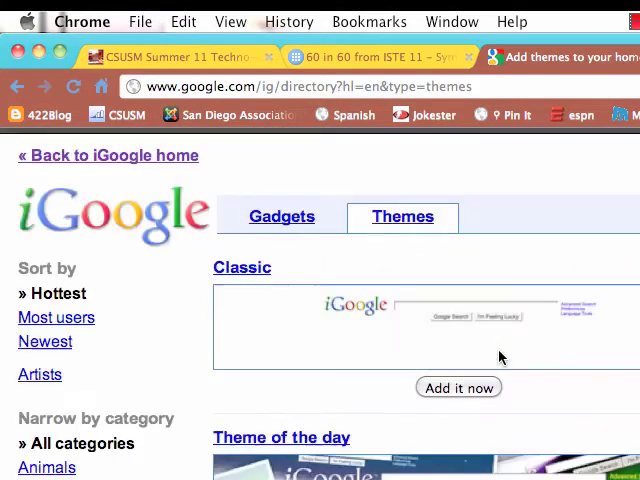
pyautogui.scroll(-3)
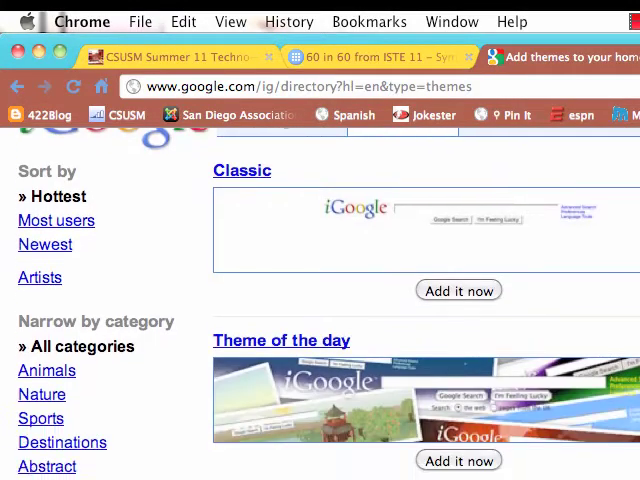
pyautogui.scroll(-3)
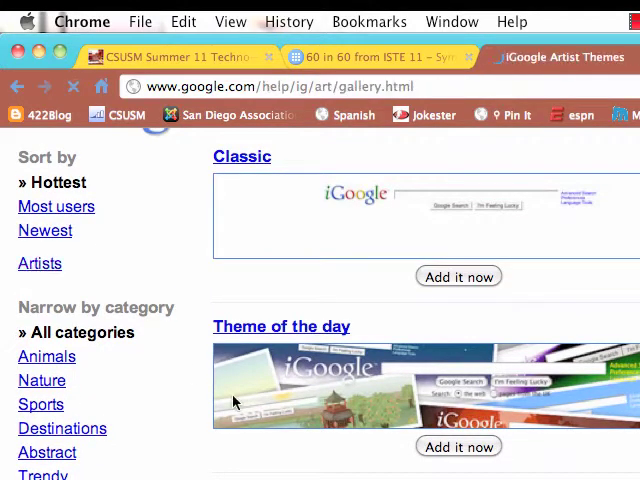
pyautogui.moveTo(201, 378)
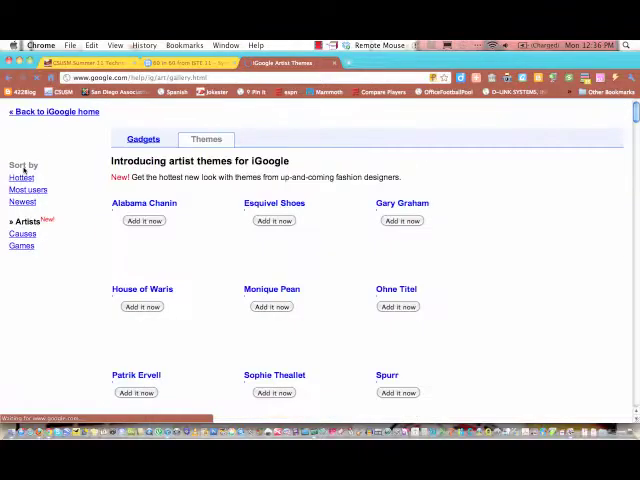
pyautogui.scroll(-3)
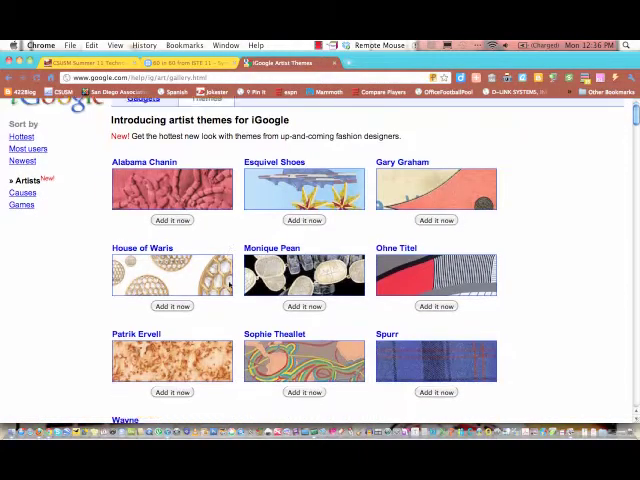
pyautogui.scroll(-3)
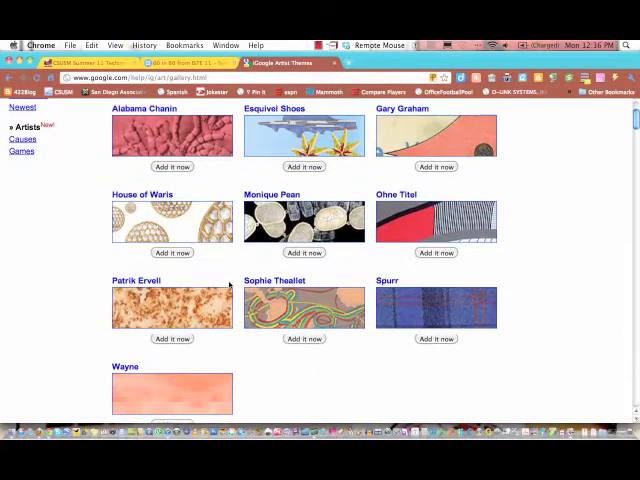
pyautogui.scroll(-3)
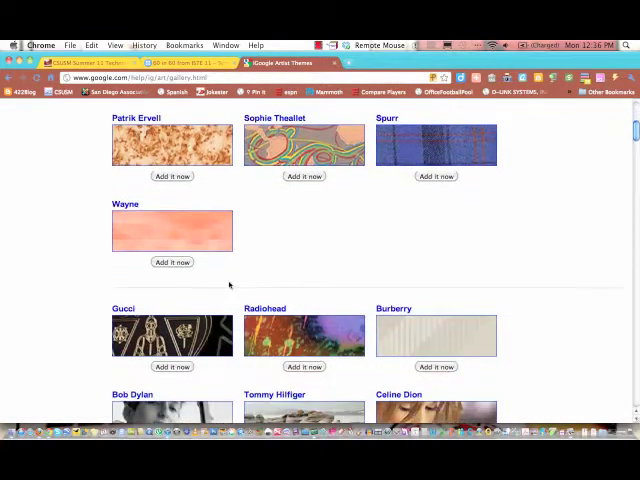
pyautogui.scroll(-3)
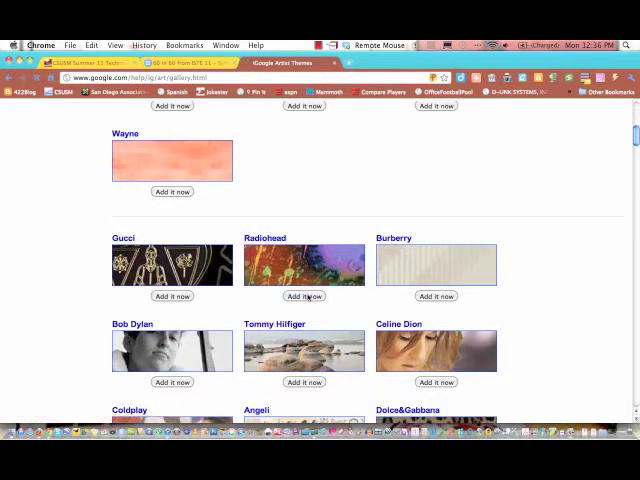
pyautogui.click(303, 295)
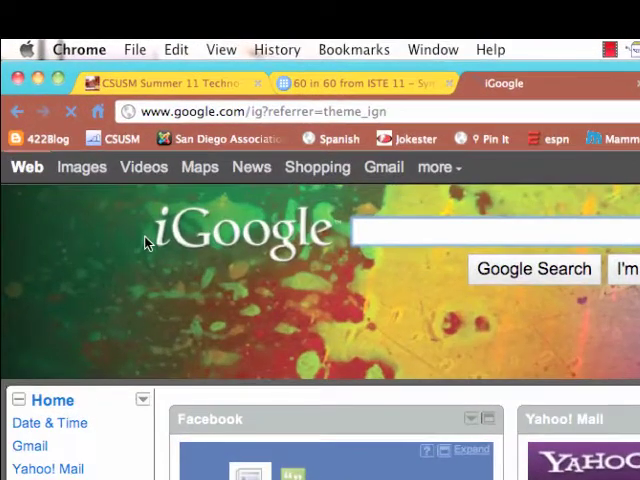
# Scroll down the iGoogle homepage to review the gadget layout
pyautogui.scroll(-3)
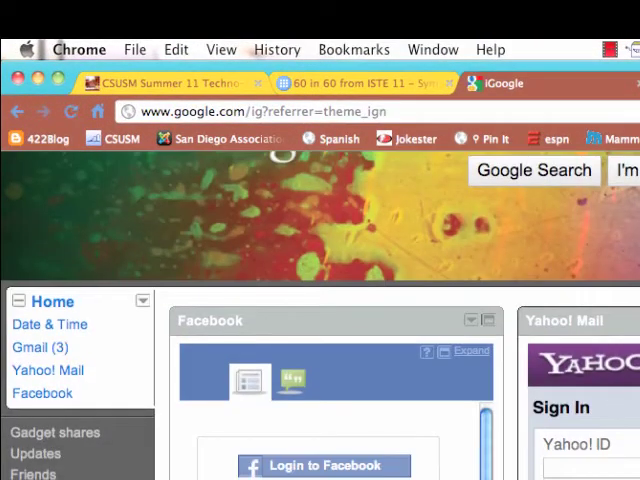
pyautogui.scroll(-3)
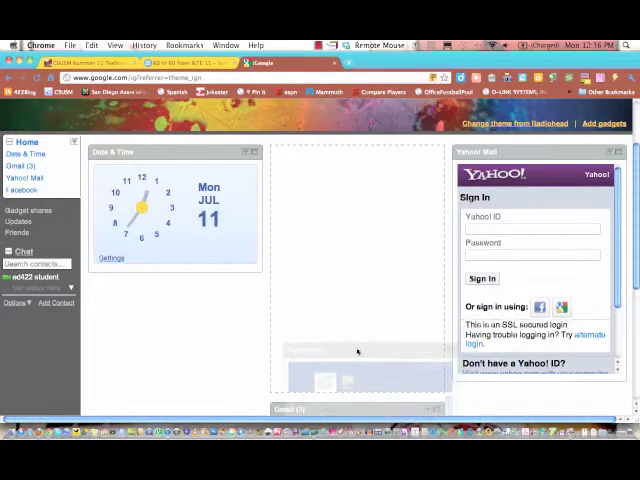
pyautogui.scroll(-3)
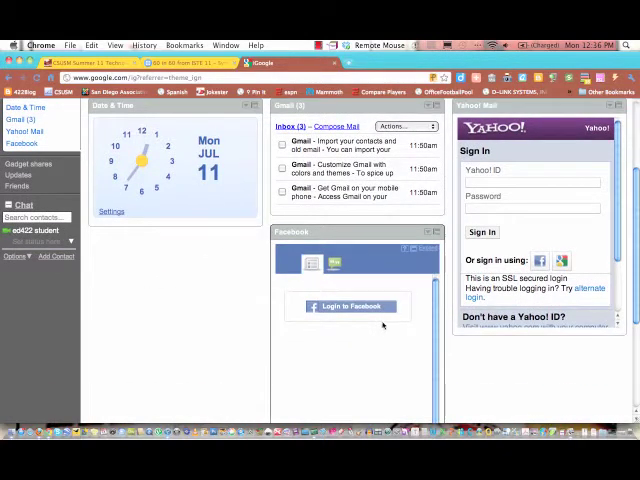
# Log in to Facebook in the gadget, allow its permissions, and scroll the news feed
pyautogui.click(347, 306)
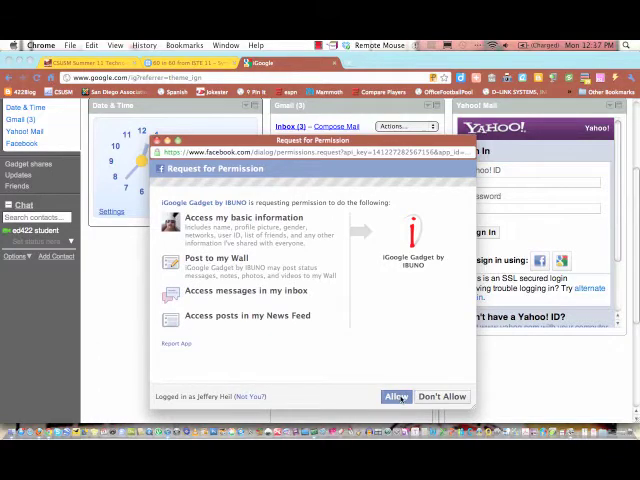
pyautogui.click(396, 396)
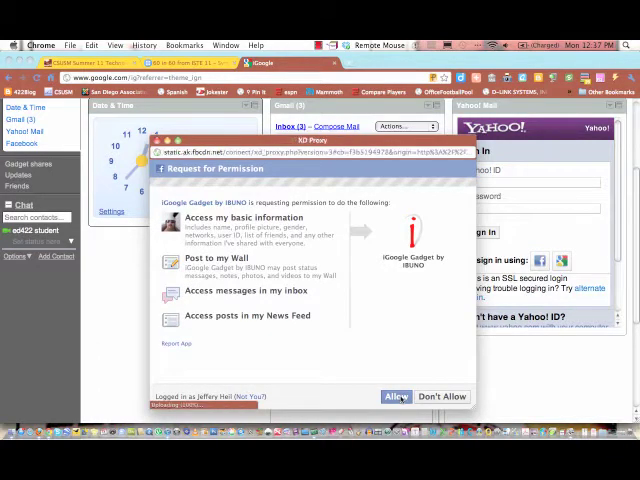
pyautogui.click(395, 396)
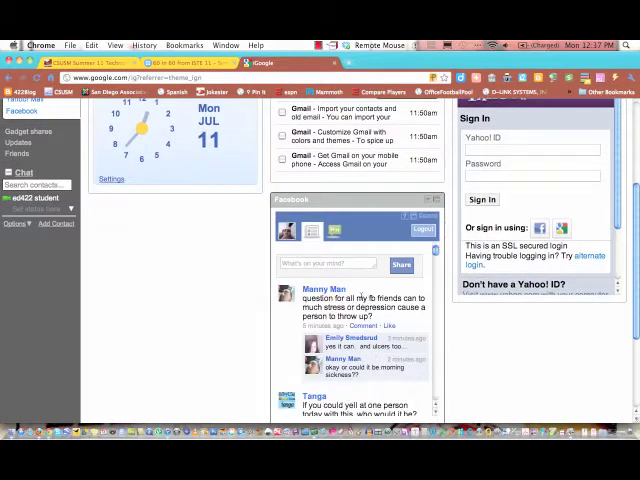
pyautogui.scroll(-3)
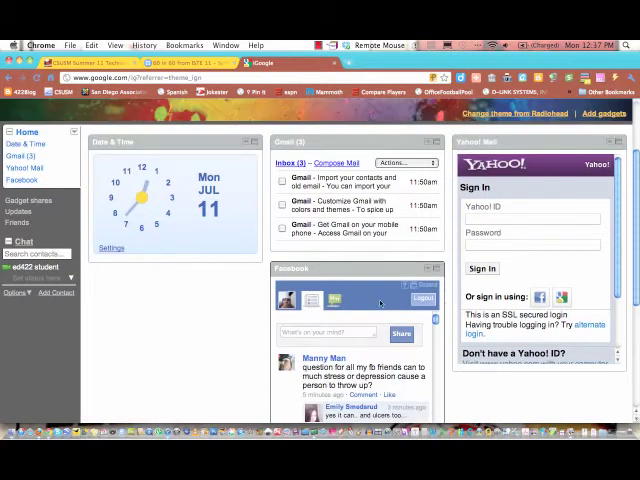
pyautogui.scroll(-3)
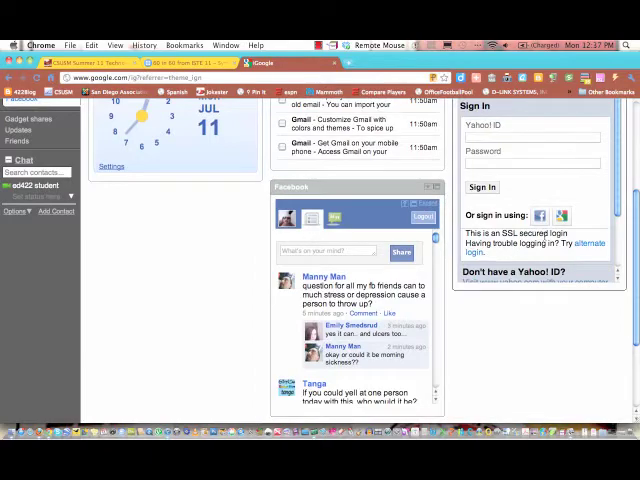
pyautogui.scroll(3)
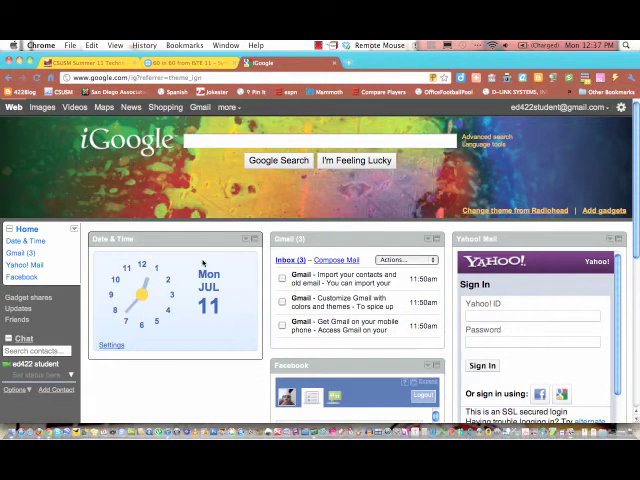
pyautogui.moveTo(203, 258)
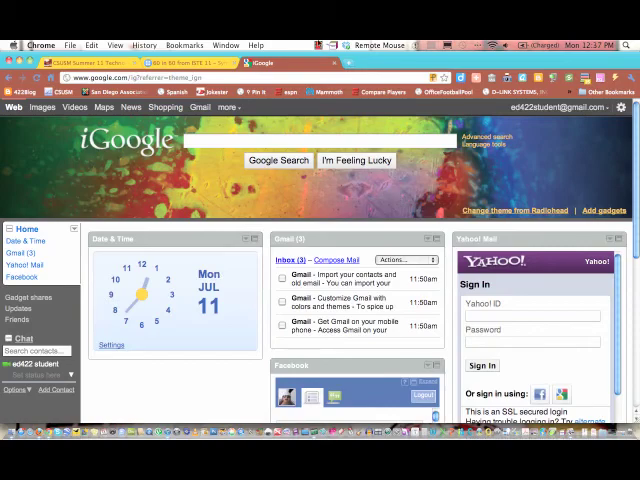